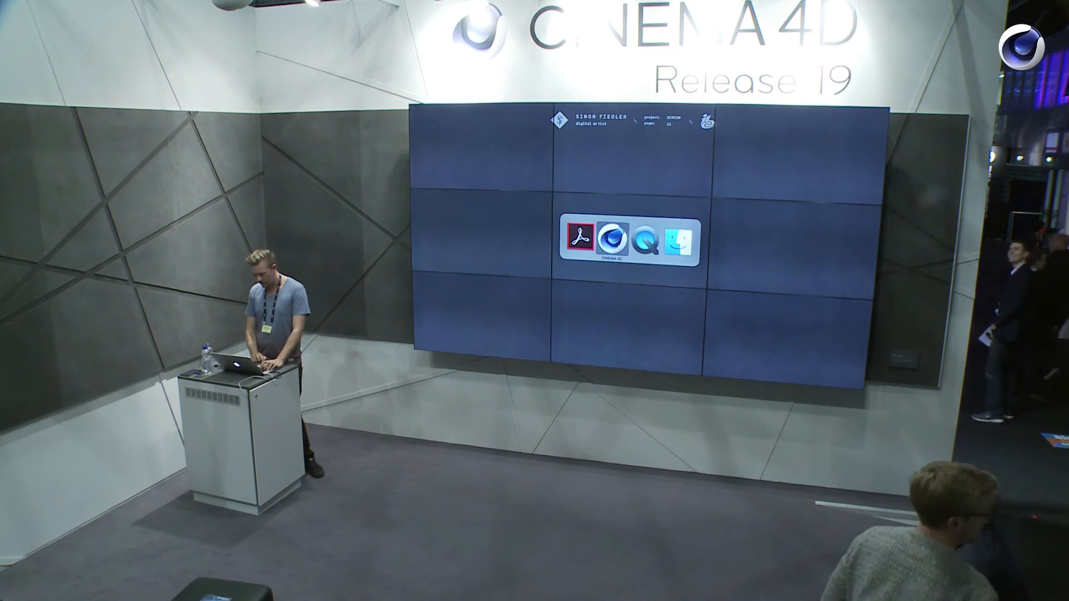
Step: Rewind the Voronoi Fracture pyramid to the first frame and replay the fracture animation
{"action": "left_click", "coordinate": [604, 245]}
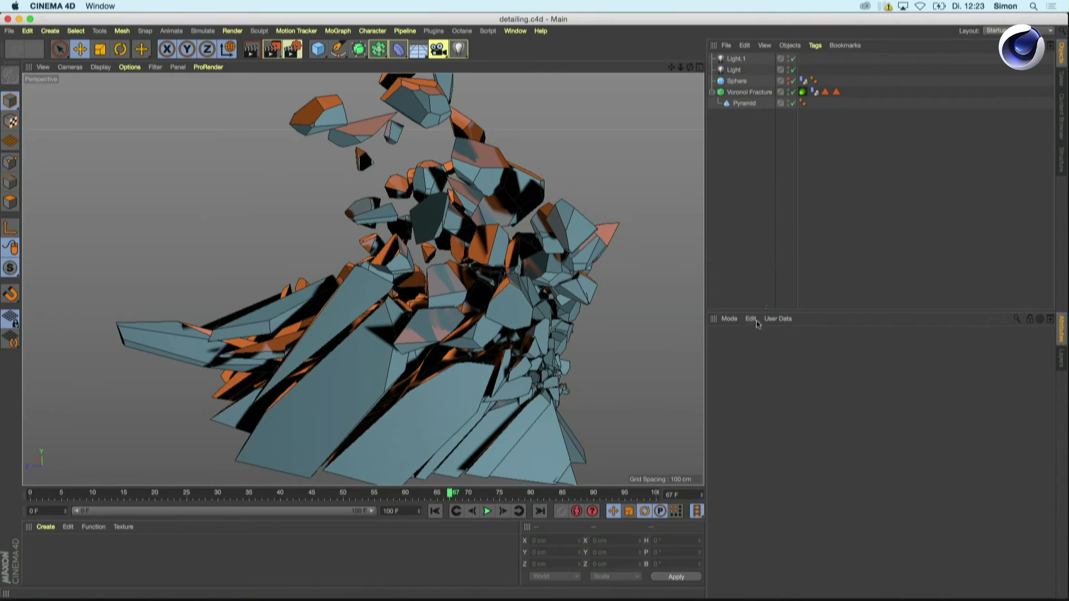
{"action": "left_click", "coordinate": [434, 511]}
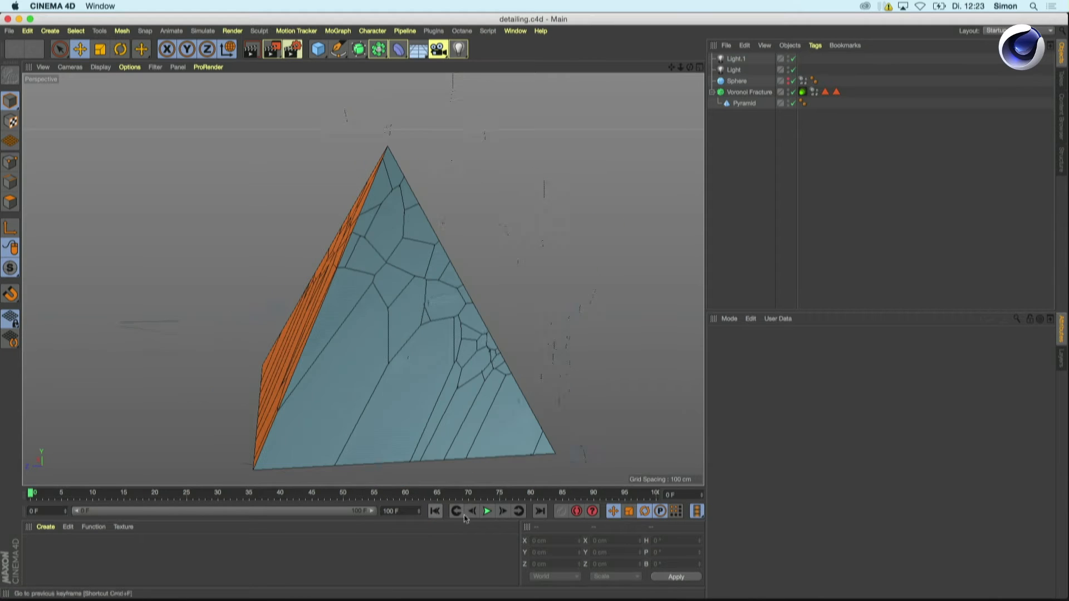
{"action": "left_click", "coordinate": [487, 511]}
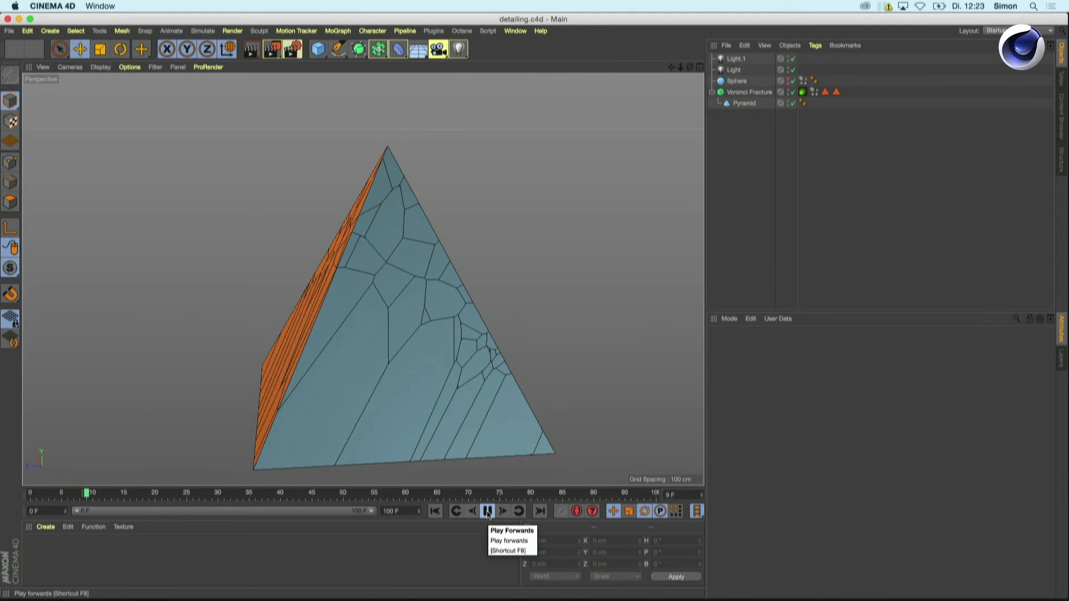